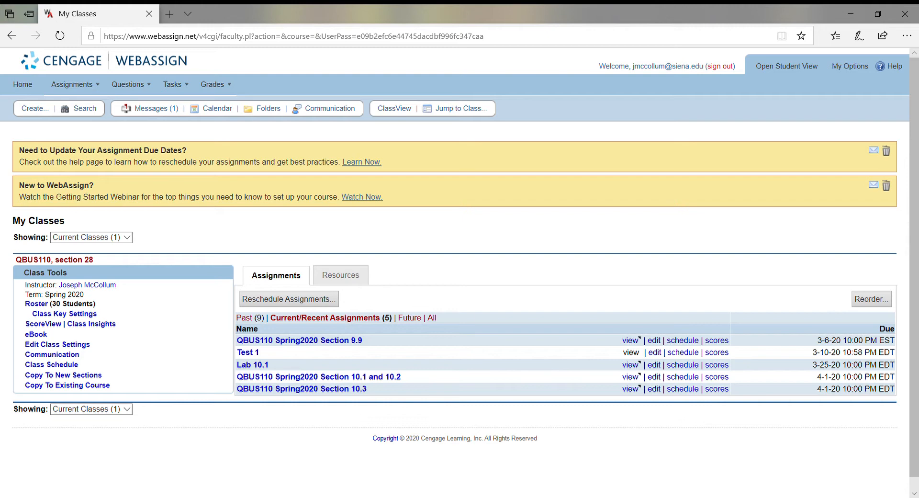
mouse_move(212, 350)
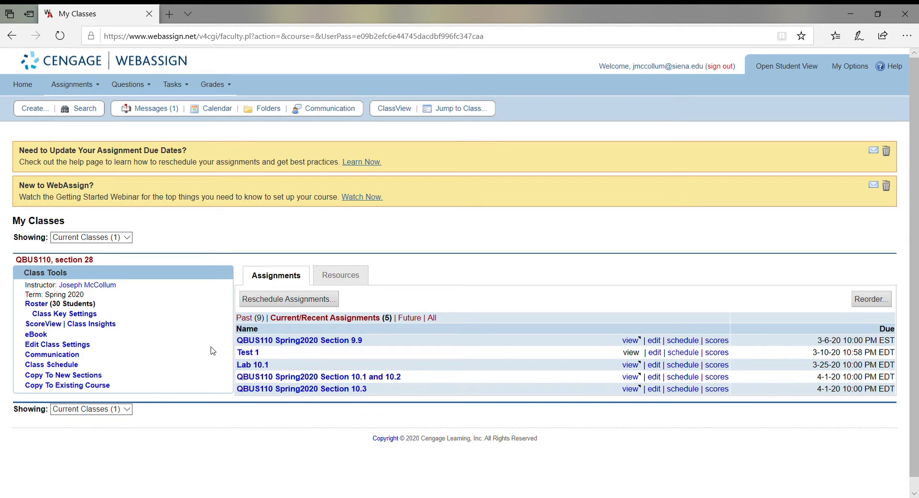
- Start a new assignment from the Assignments menu's Create option
click(72, 84)
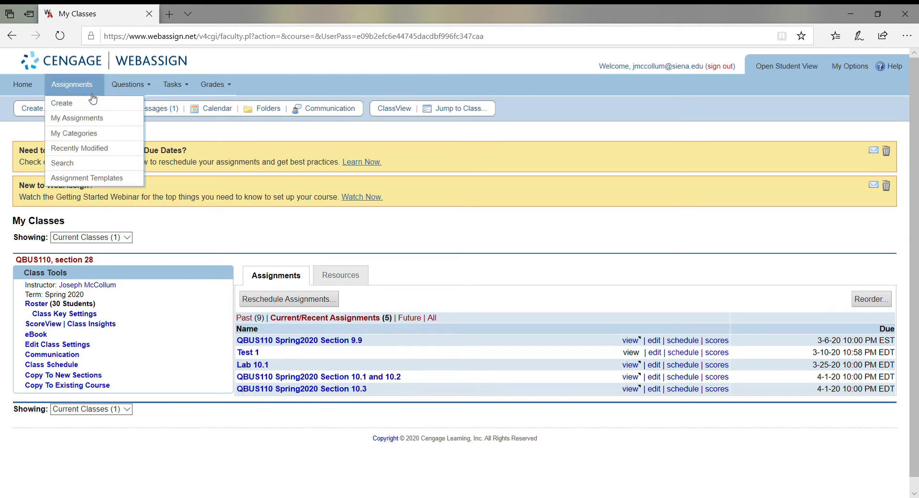
mouse_move(61, 102)
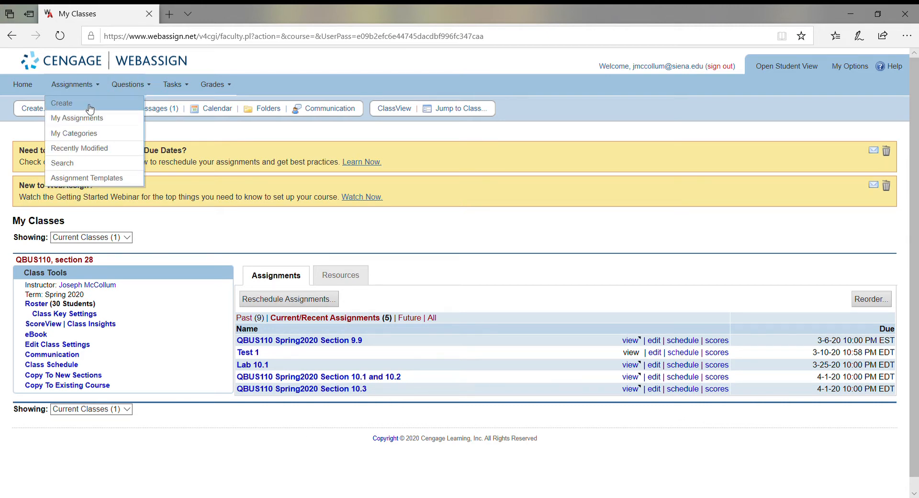
click(62, 104)
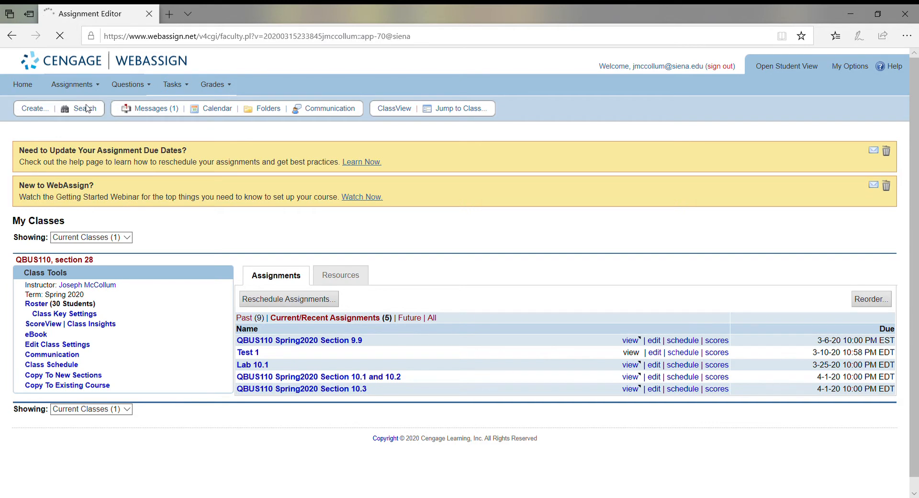
- Go to the Assignment Templates Manager via Edit Assignment Templates in the editor
click(33, 108)
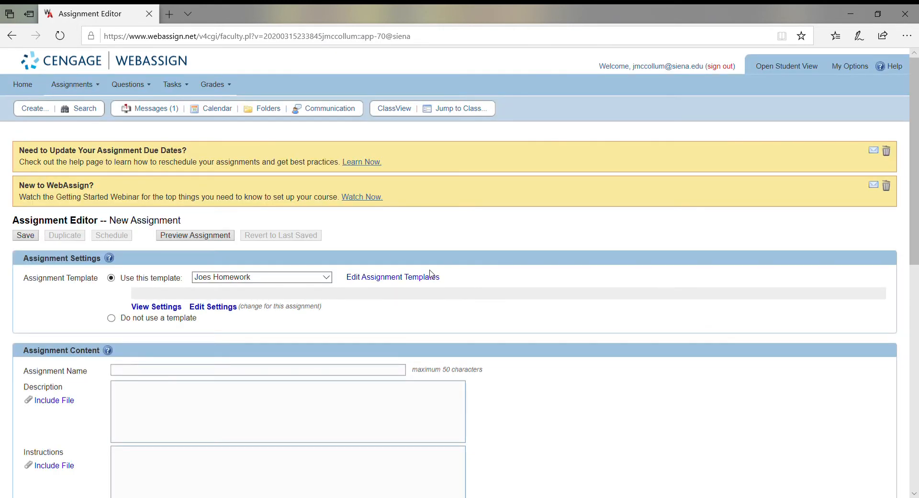
scroll(down, 3)
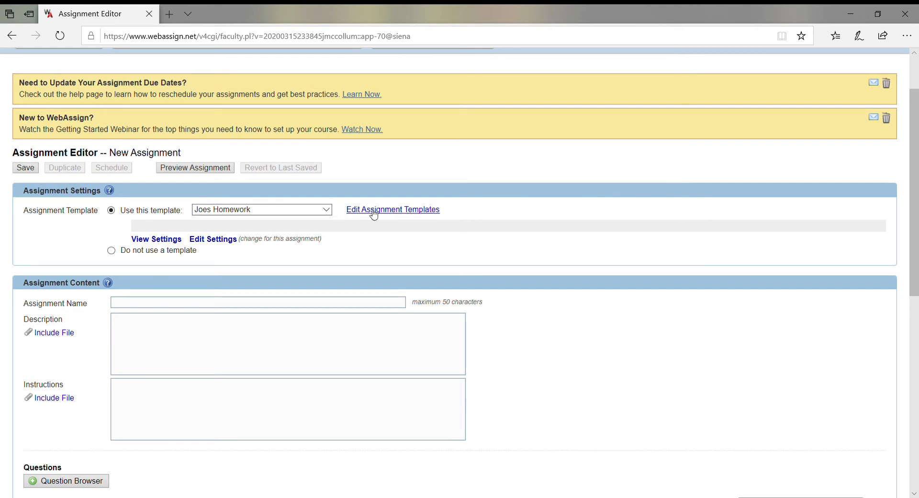
click(392, 209)
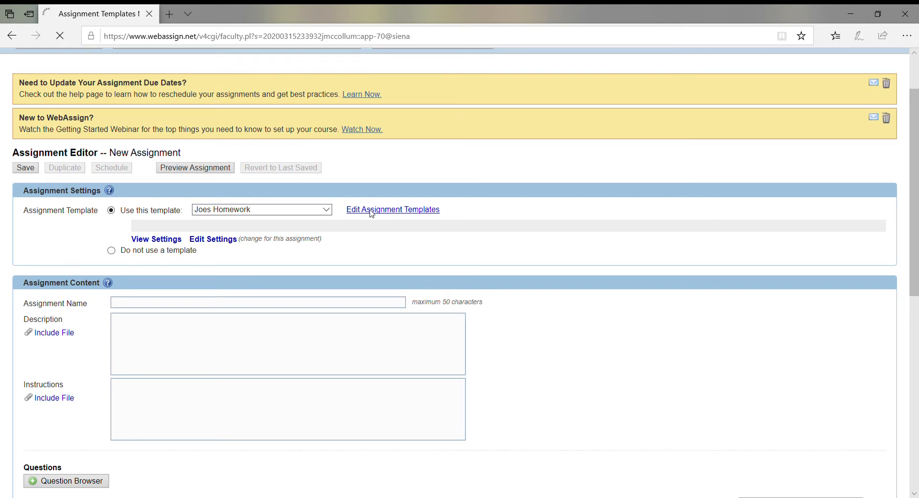
click(393, 209)
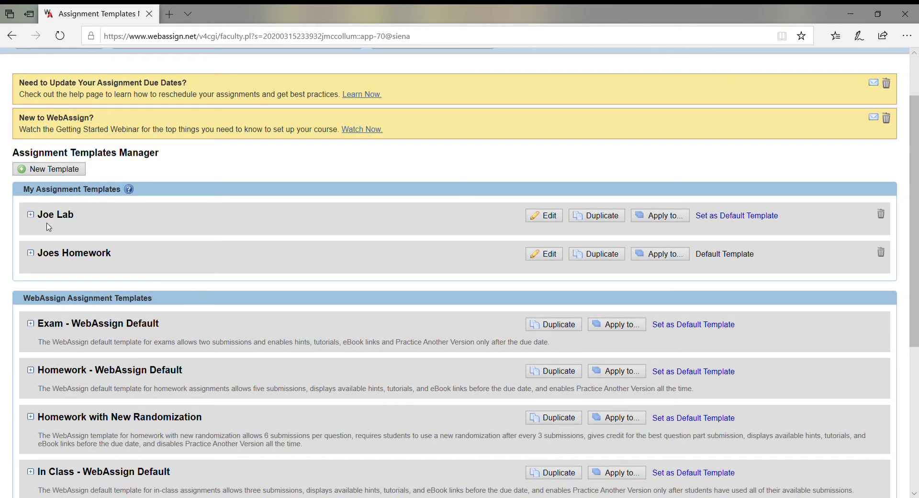
mouse_move(50, 169)
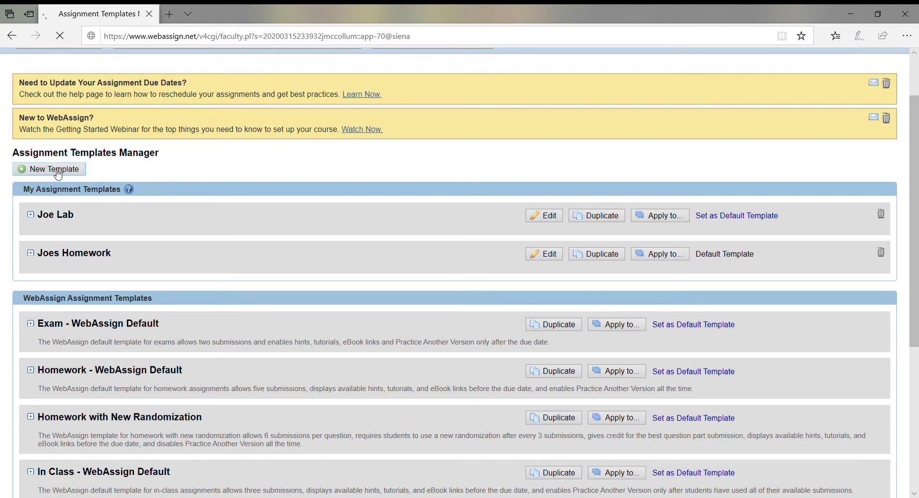
- Create a new template named 'Joe Quiz' with gradebook category Quiz
click(49, 169)
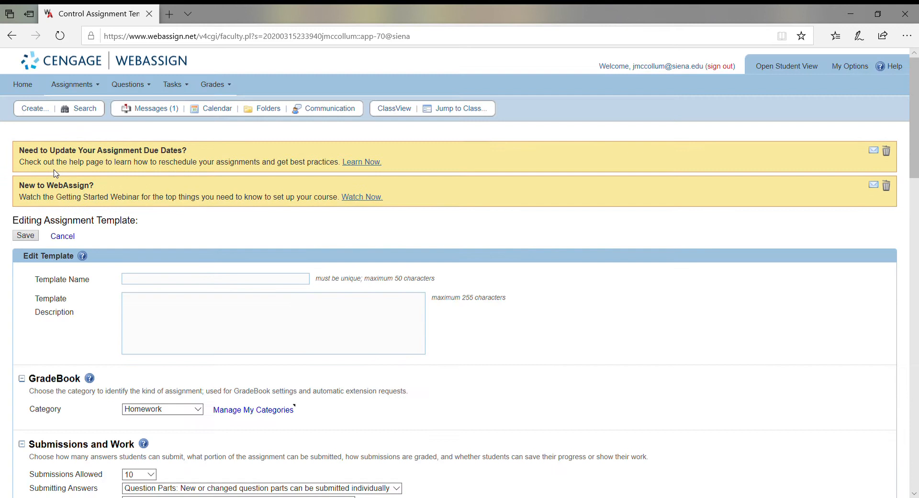
scroll(down, 3)
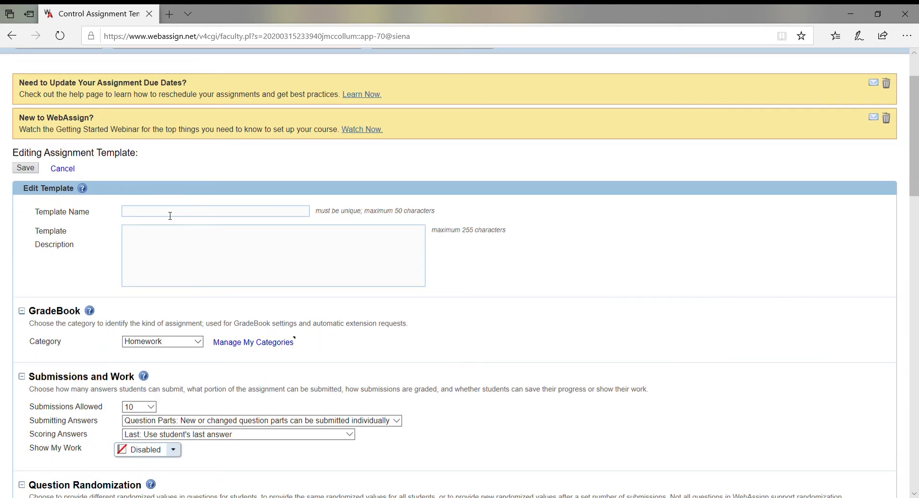
text(Joe Quiz)
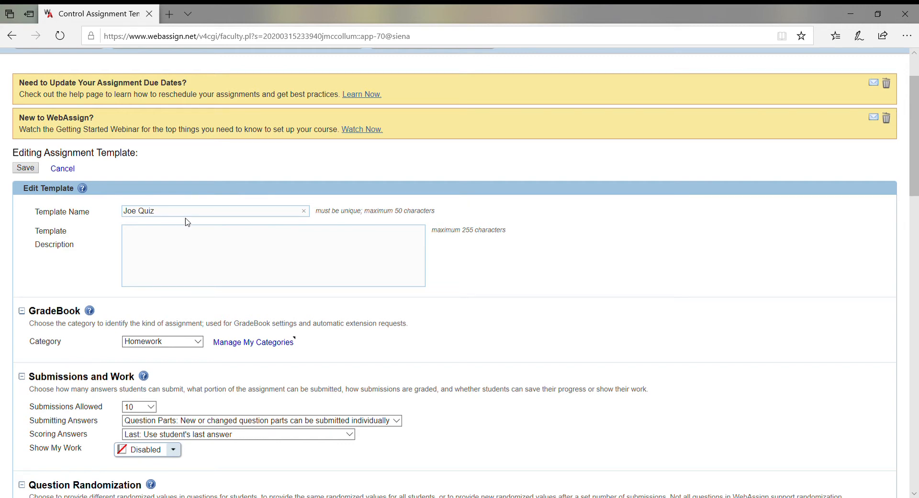
click(162, 341)
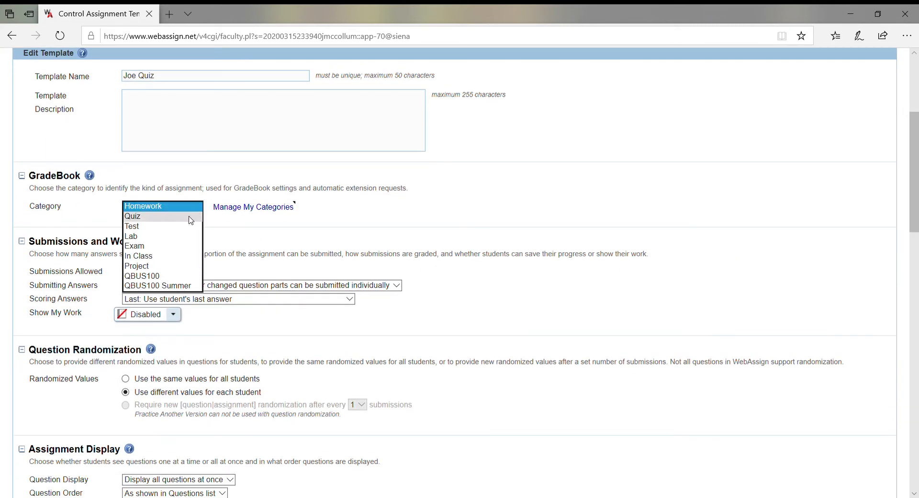
click(132, 216)
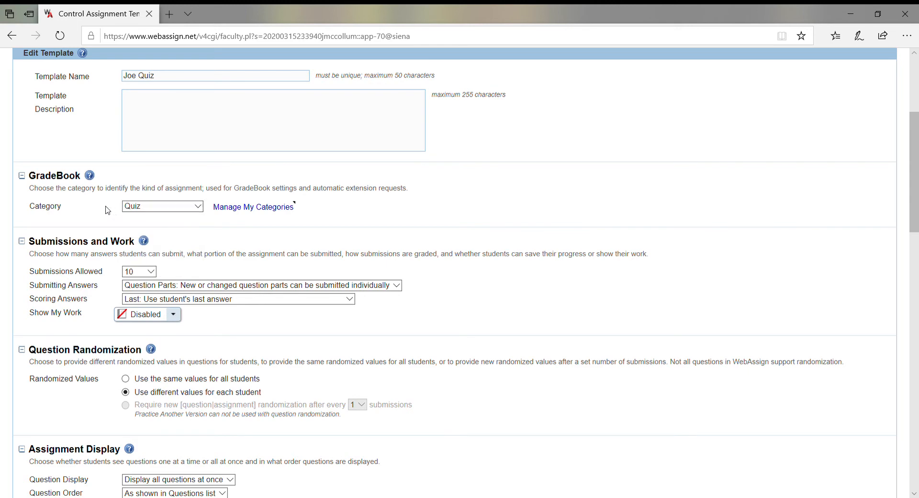
scroll(down, 3)
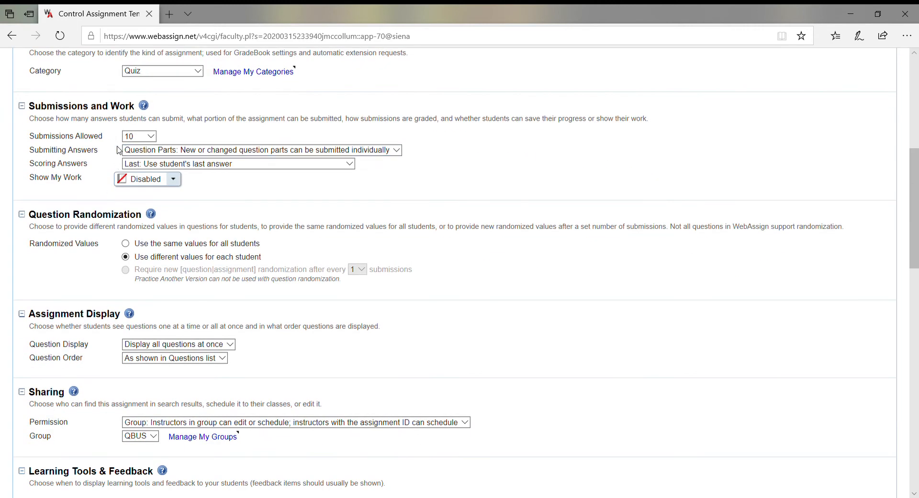
mouse_move(159, 139)
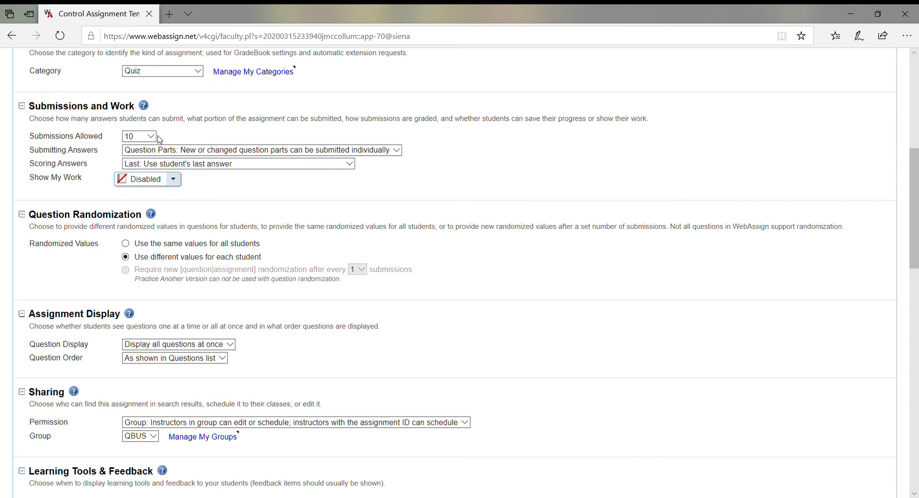
click(139, 136)
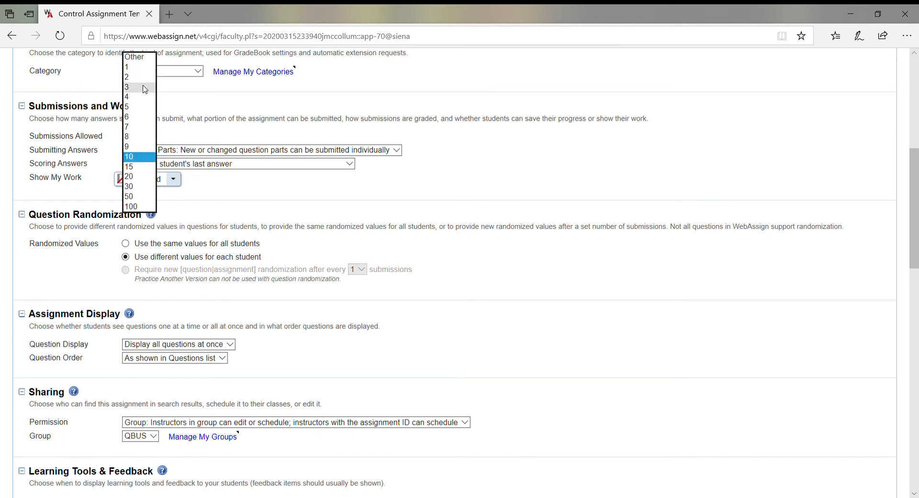
click(126, 86)
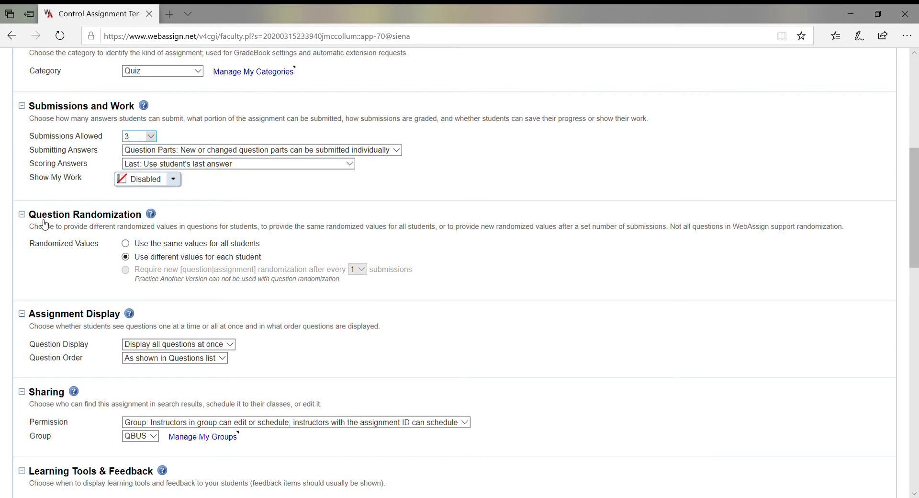
mouse_move(153, 252)
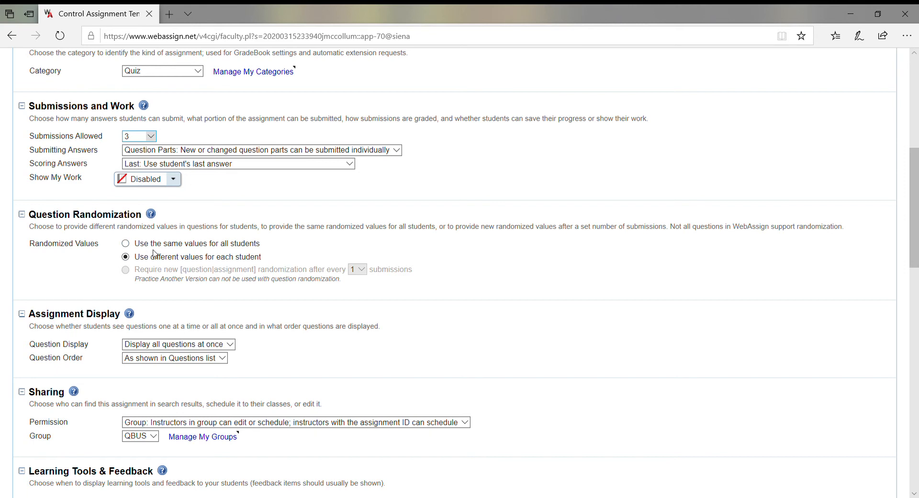
mouse_move(185, 264)
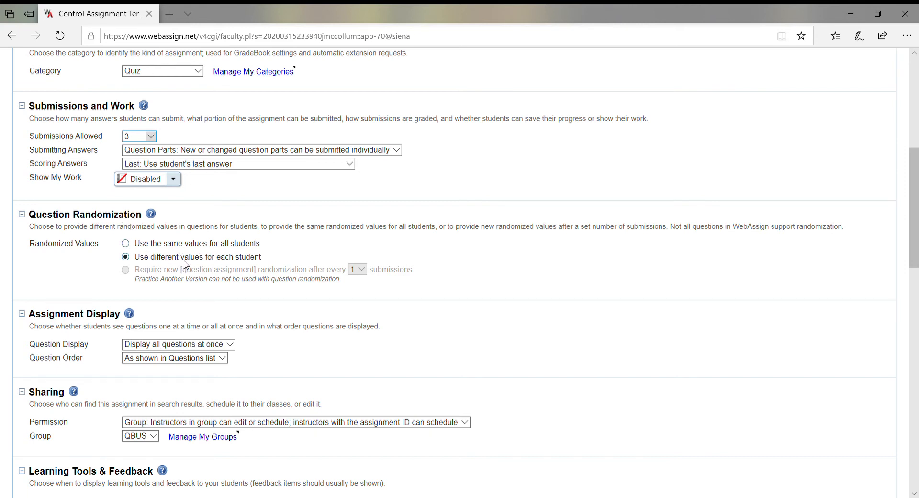
scroll(down, 3)
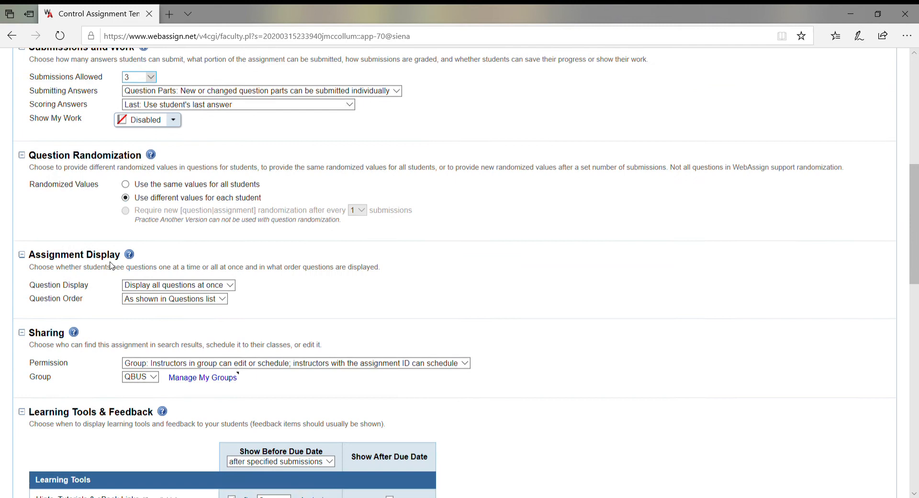
scroll(down, 3)
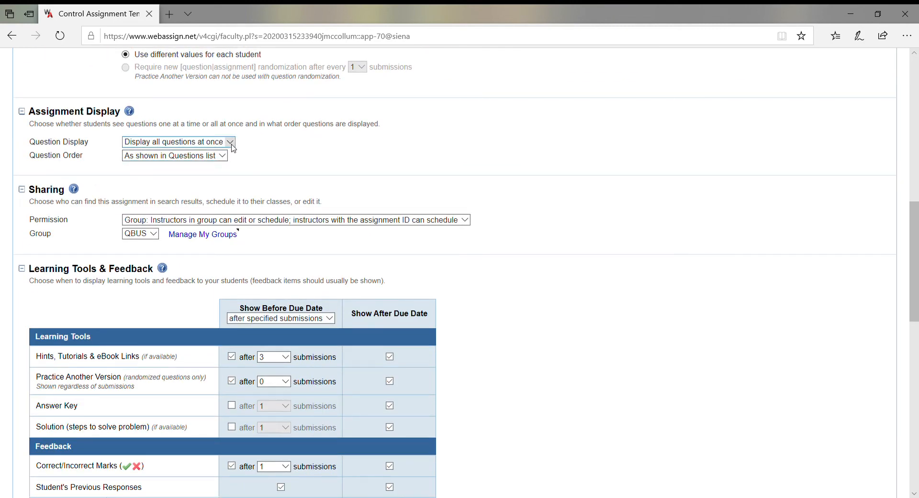
mouse_move(256, 146)
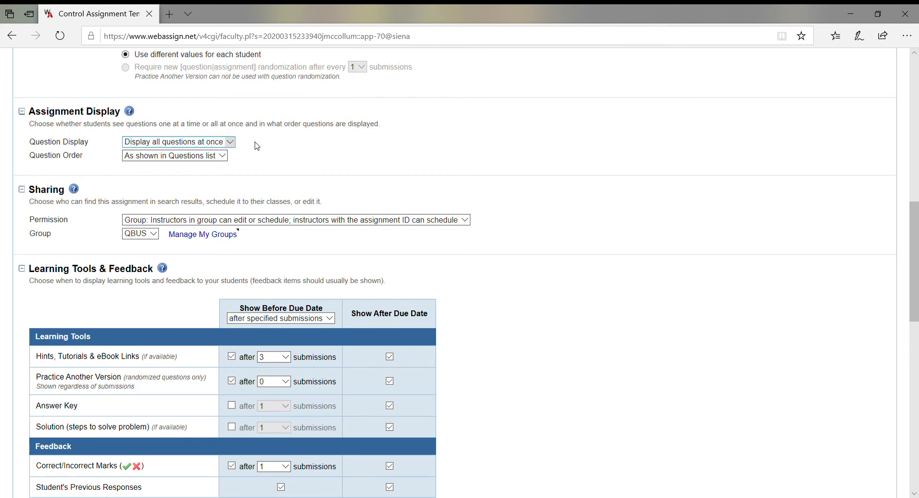
- Turn off Hints, Tutorials & eBook Links before the due date
scroll(down, 3)
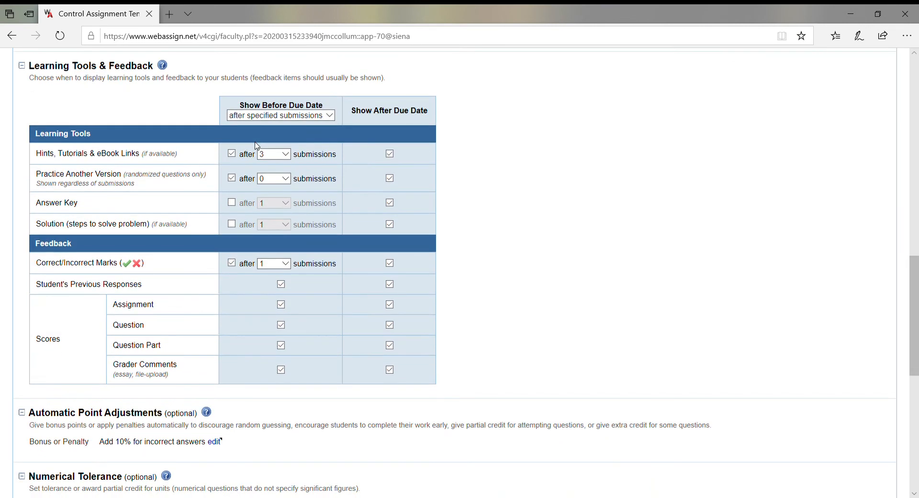
mouse_move(296, 167)
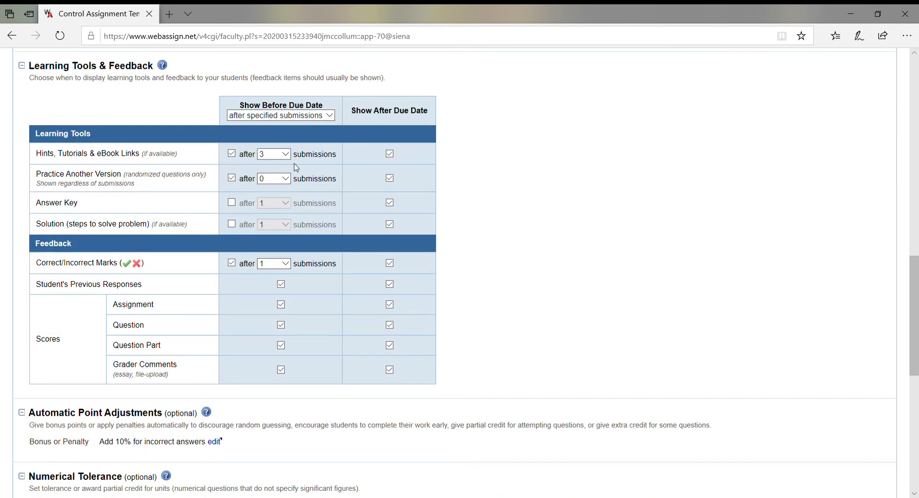
mouse_move(238, 164)
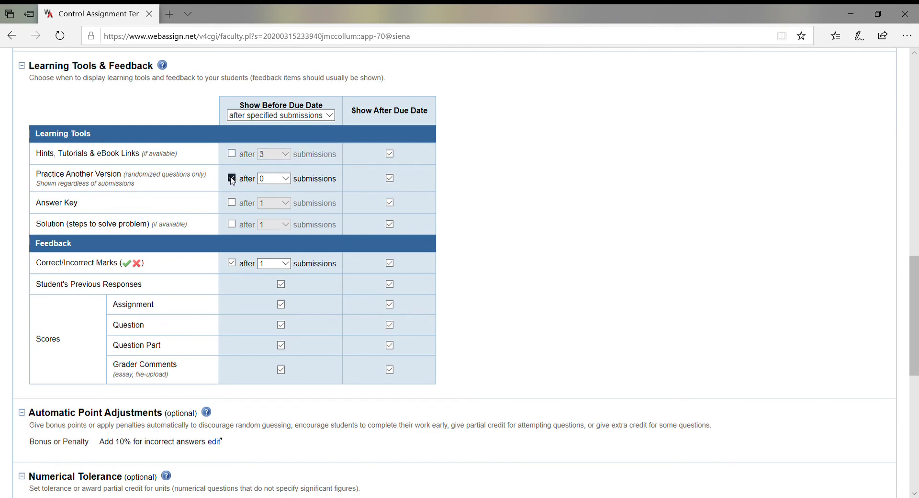
click(232, 178)
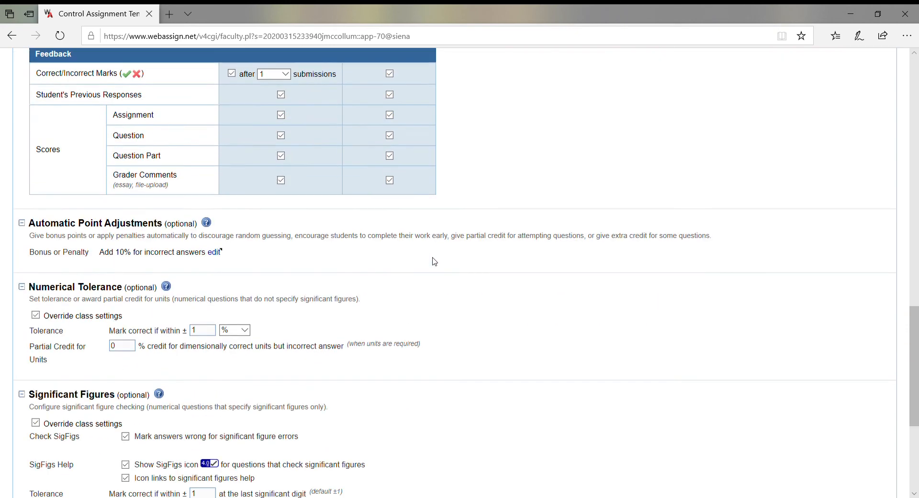
- Save the Joe Quiz template from the bottom of the form
scroll(down, 3)
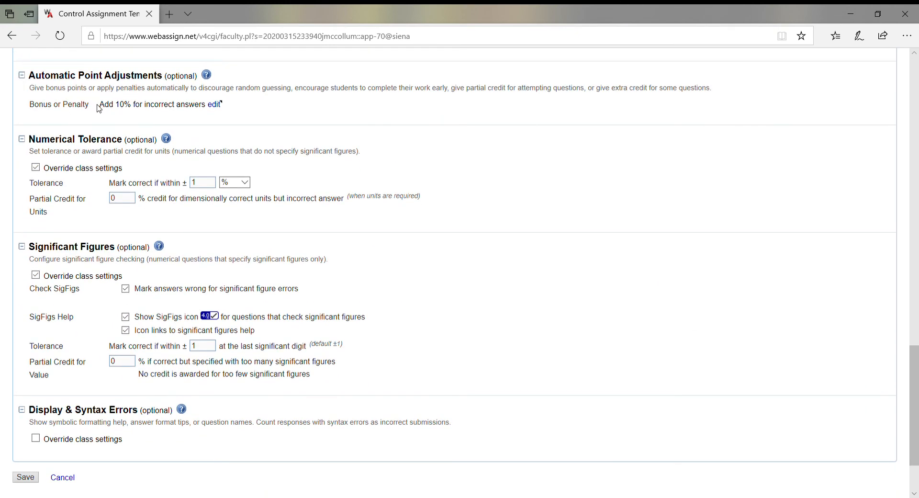
mouse_move(176, 193)
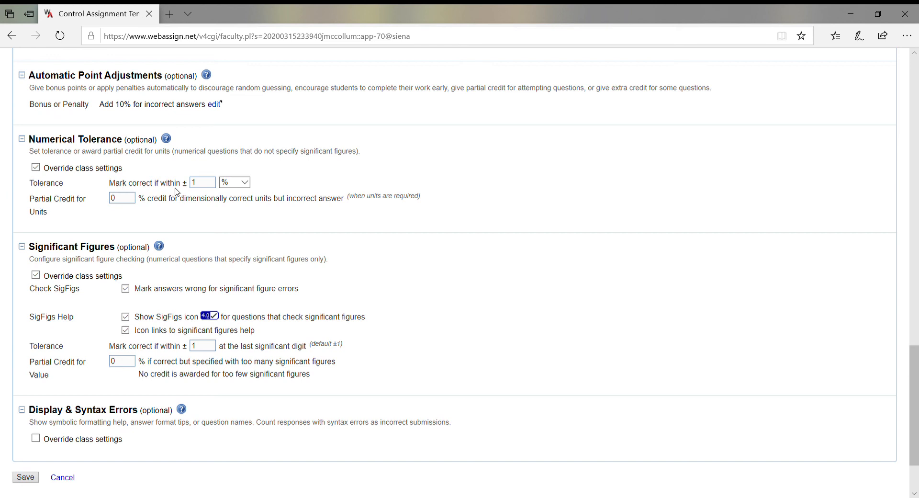
mouse_move(271, 185)
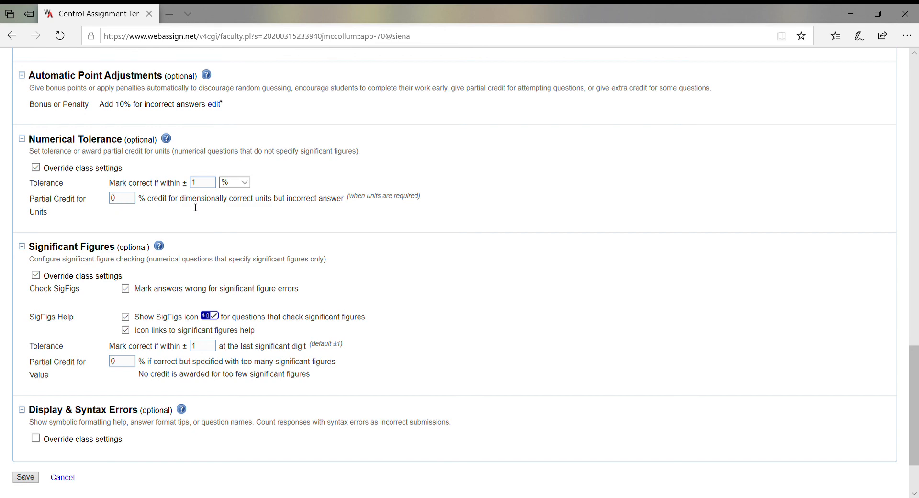
scroll(down, 3)
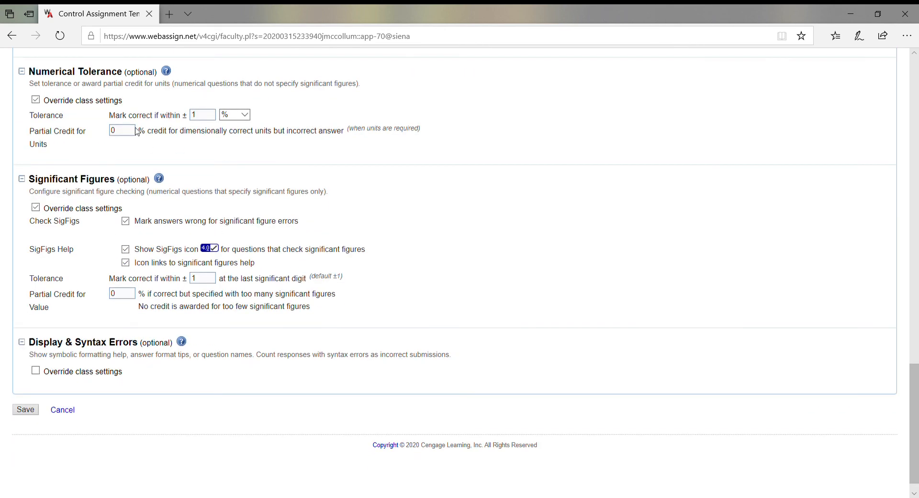
mouse_move(232, 200)
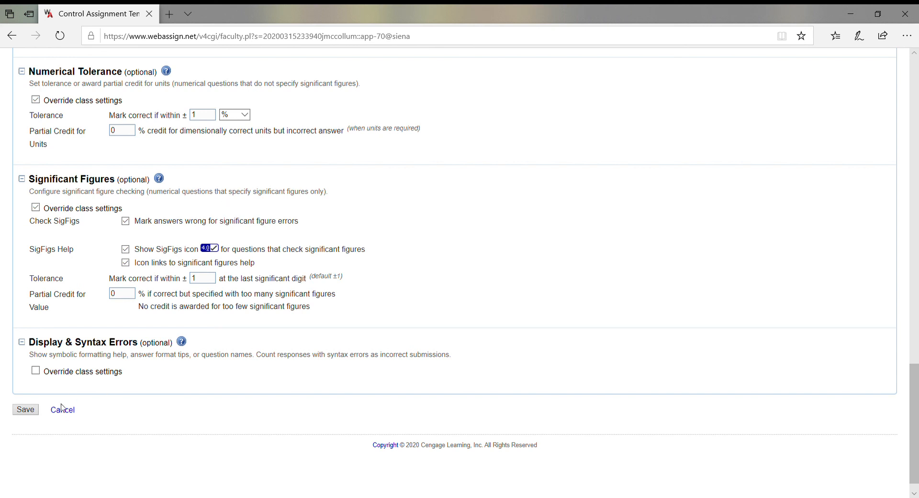
click(26, 409)
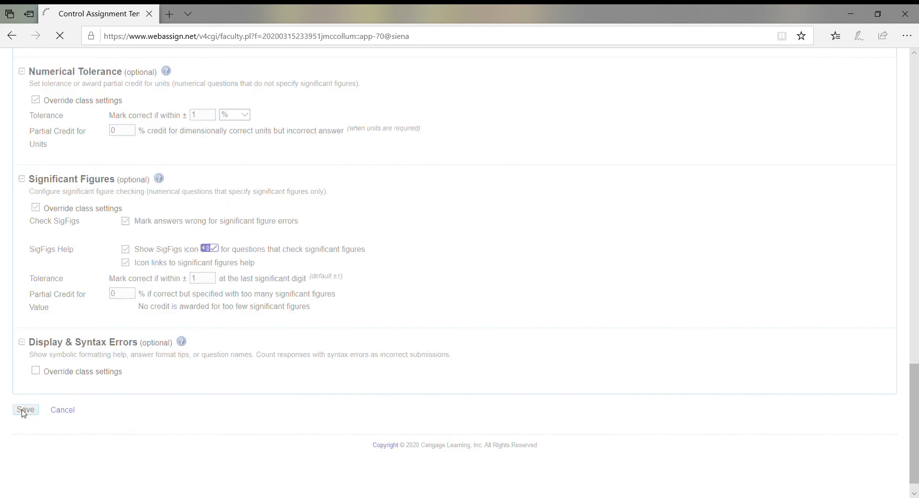
click(26, 410)
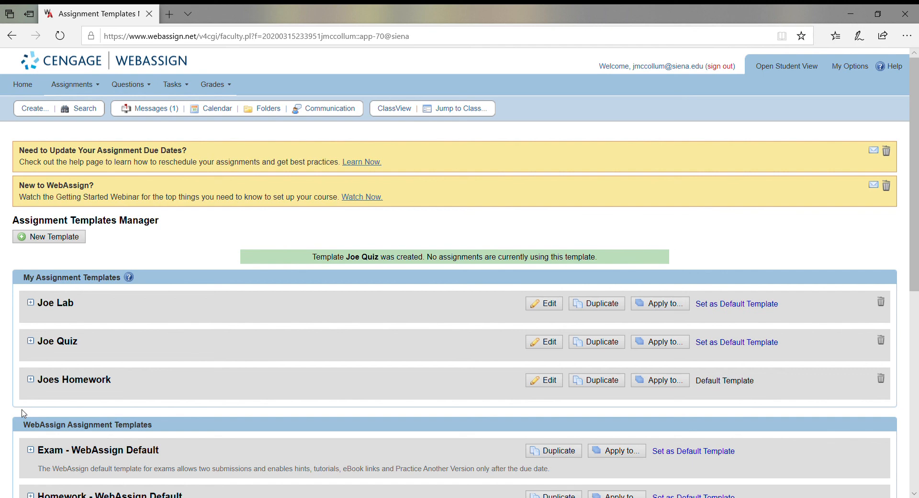
scroll(down, 3)
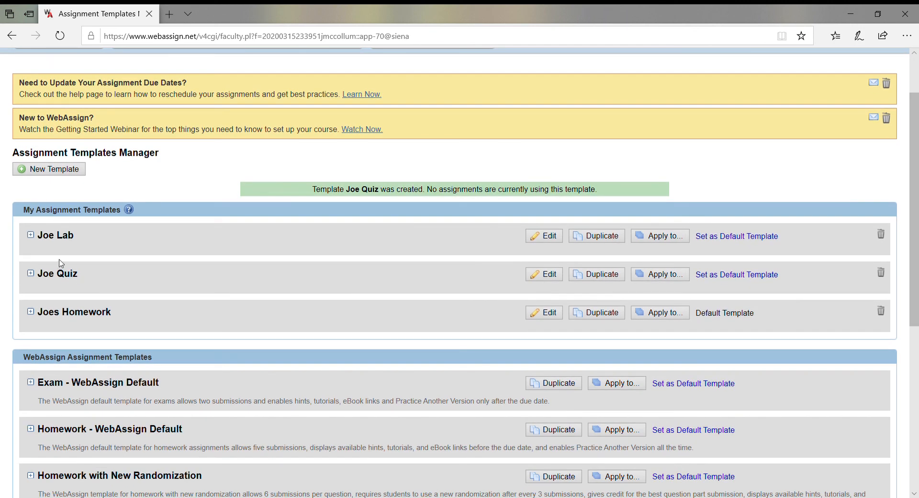
mouse_move(108, 249)
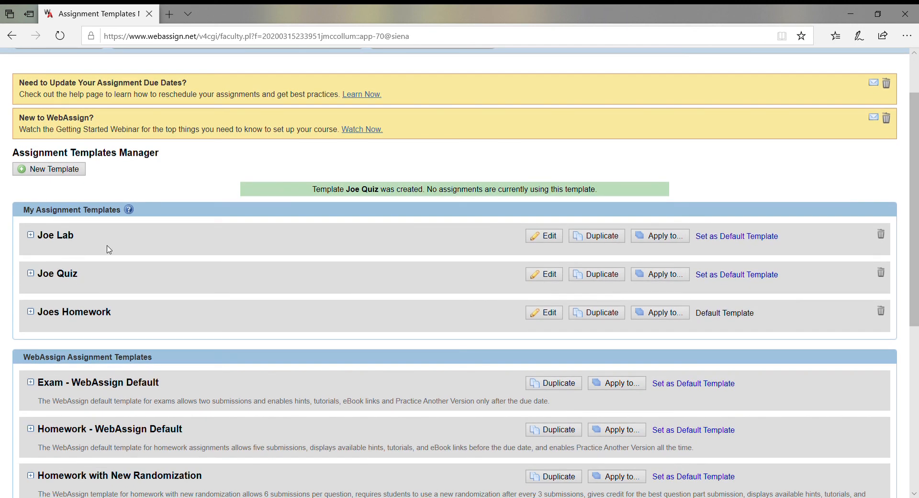